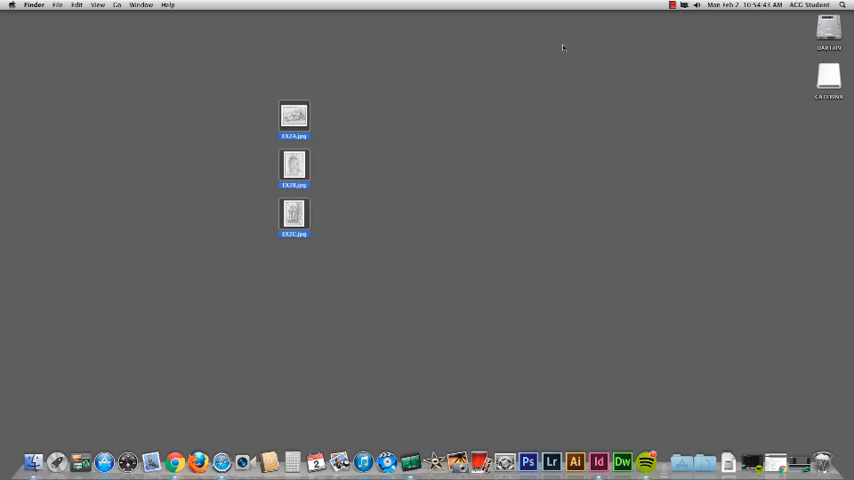
- Preview a desktop image, then launch Photoshop with the R2-D2 scan by dragging it onto the Dock icon
double_click(292, 116)
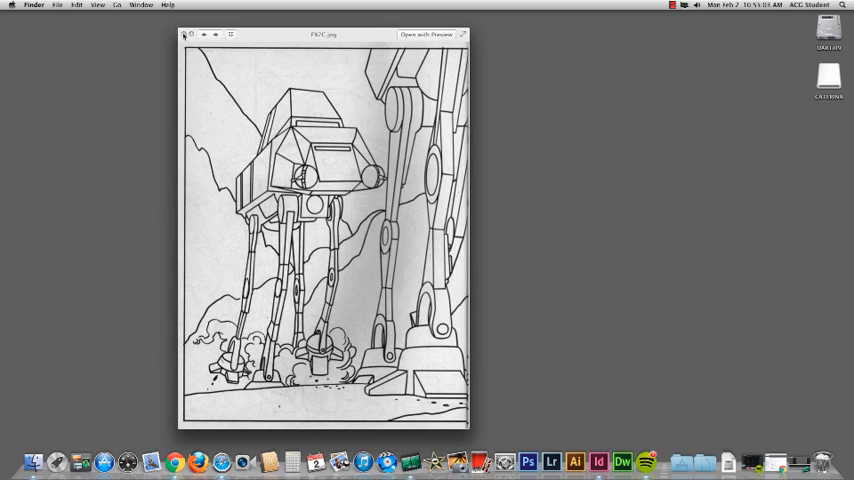
click(182, 36)
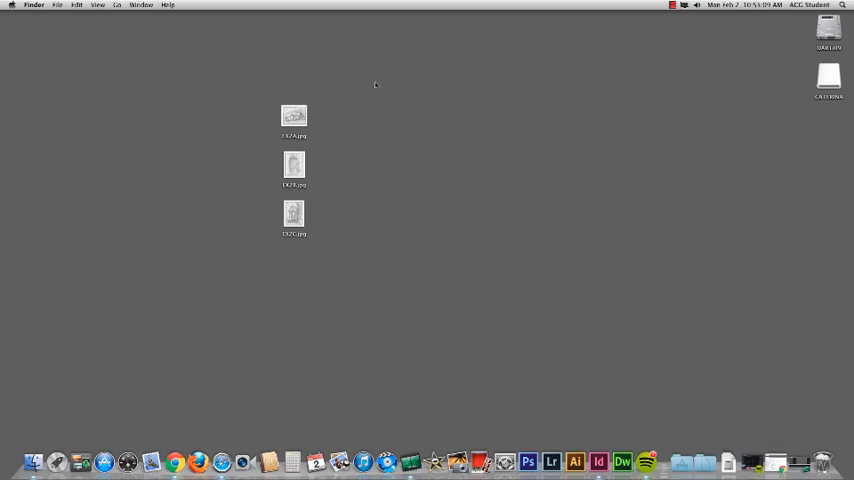
mouse_move(388, 210)
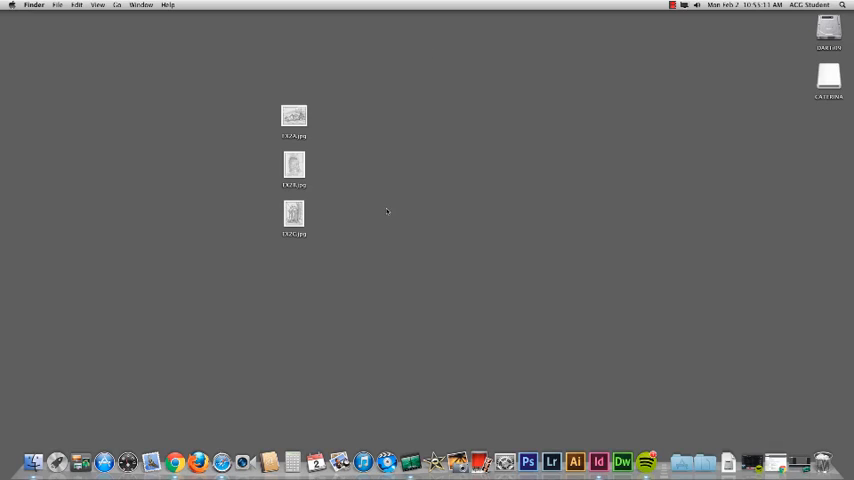
mouse_move(390, 208)
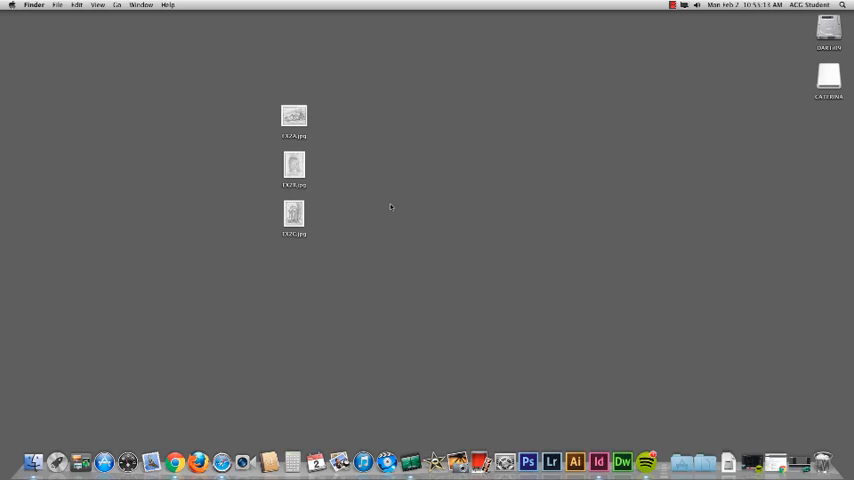
mouse_move(416, 178)
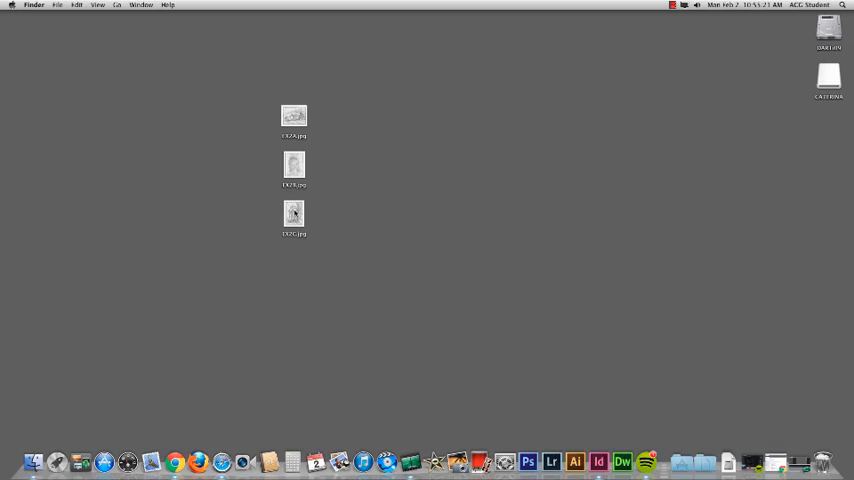
drag(292, 164, 454, 190)
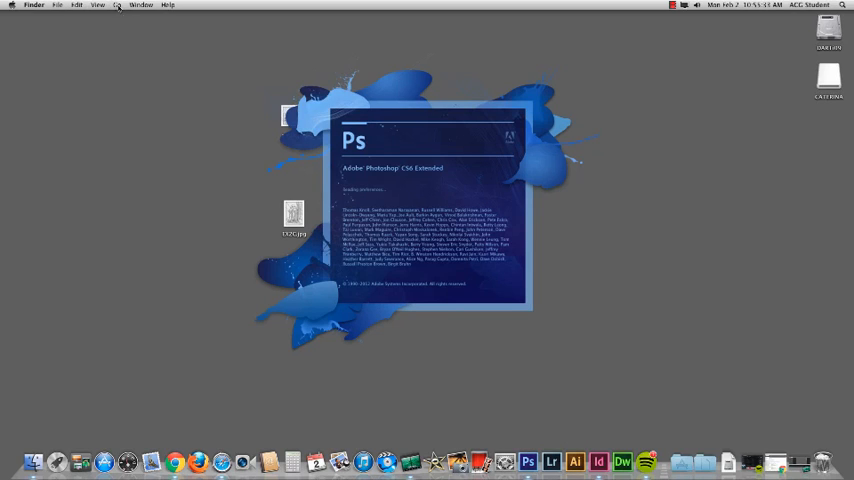
click(118, 4)
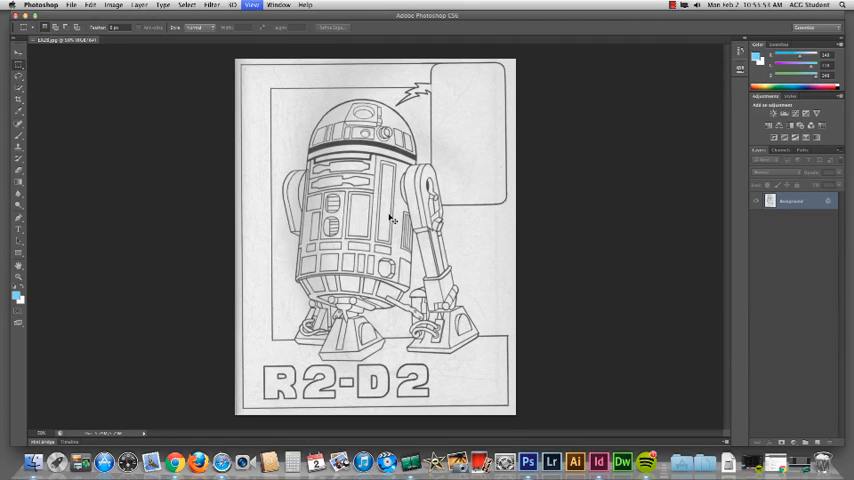
mouse_move(470, 148)
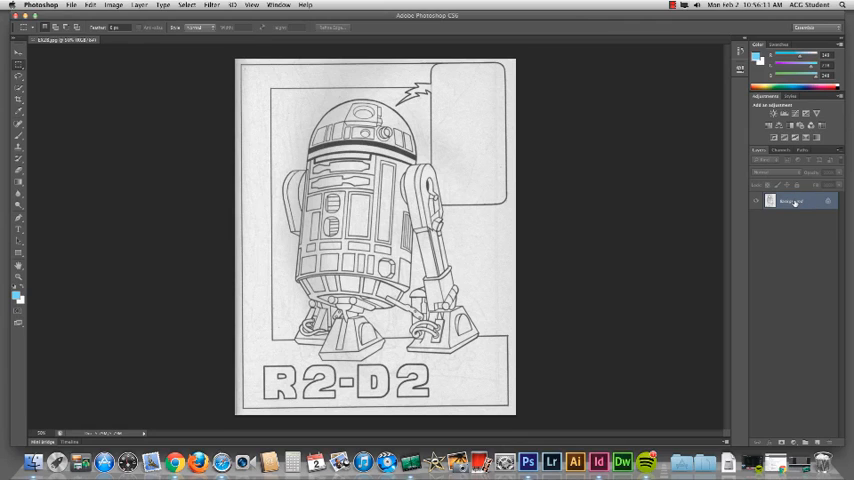
- Duplicate the Background layer as 'Background copy' via its right-click menu
click(138, 4)
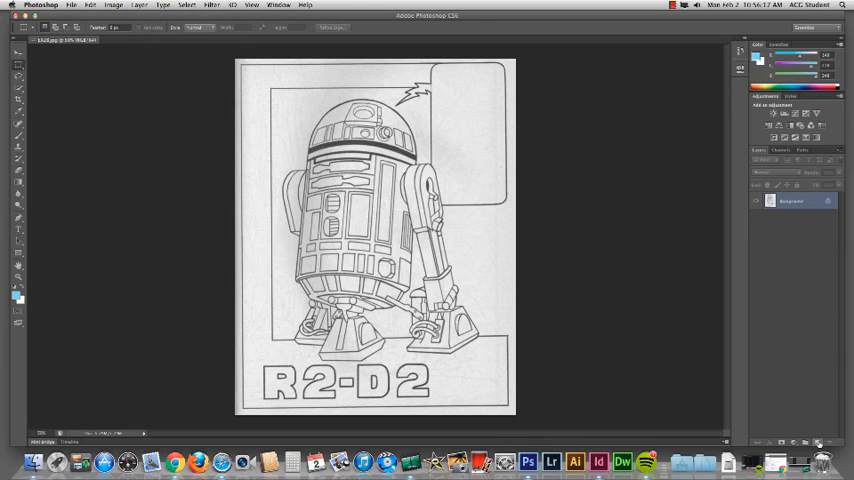
right_click(790, 200)
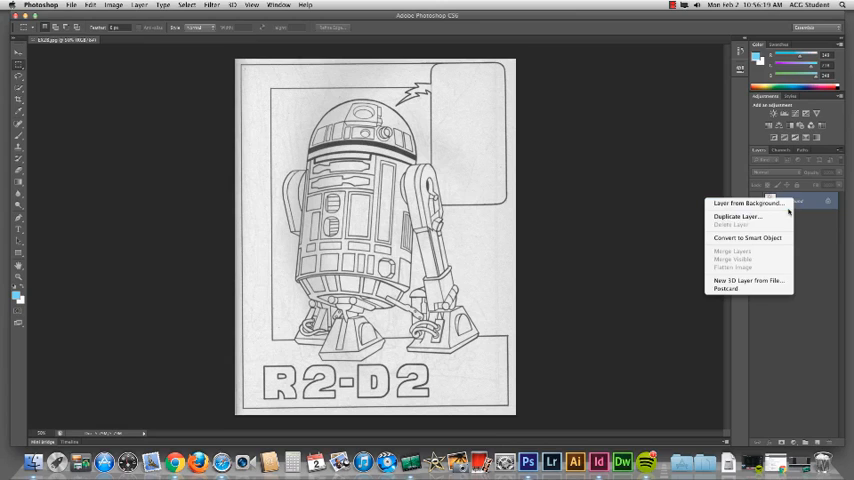
click(736, 216)
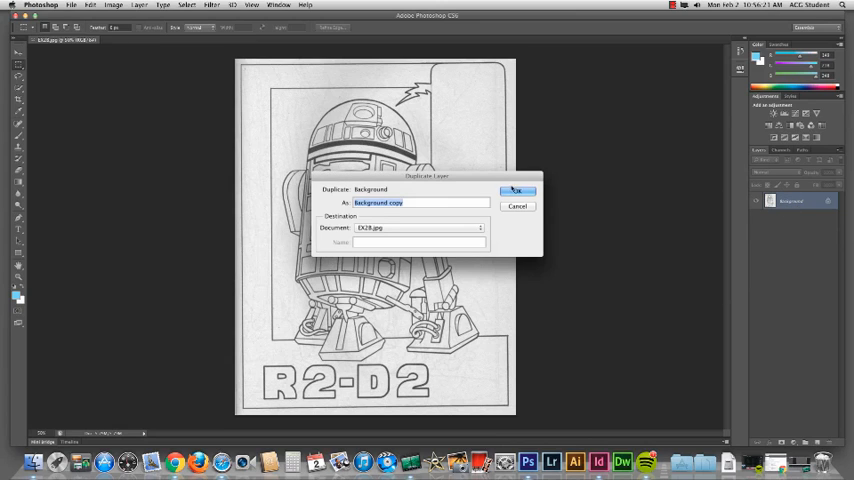
click(518, 190)
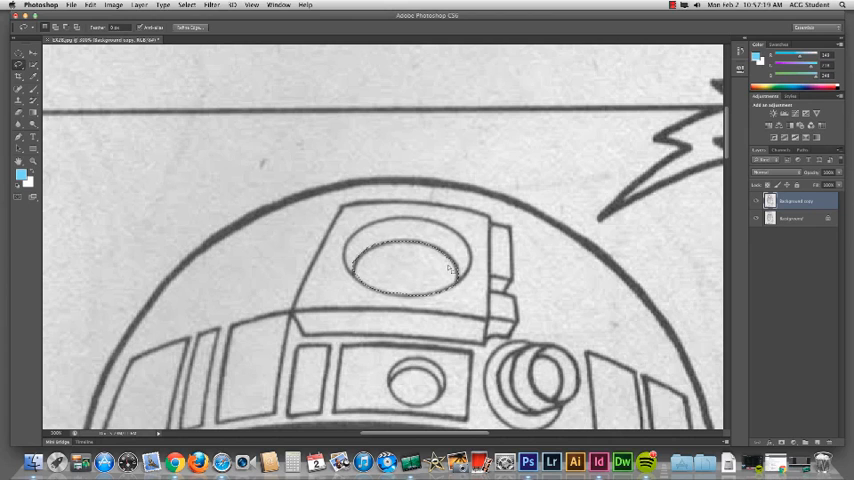
scroll(down, 3)
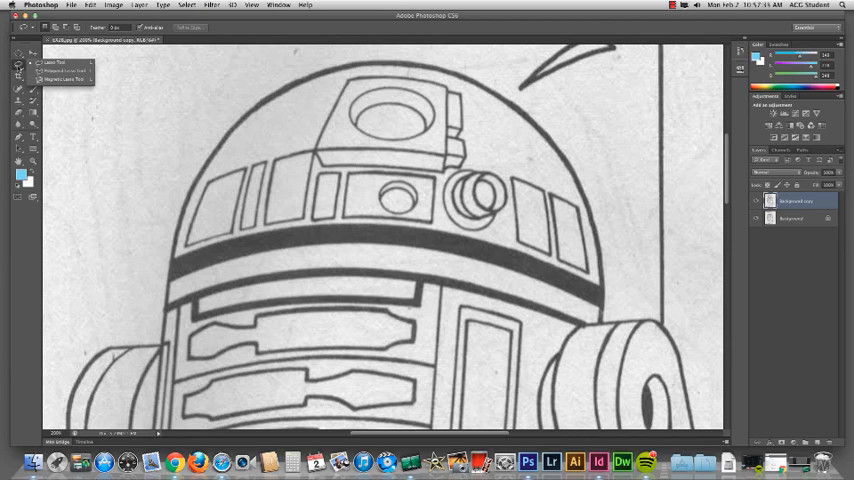
mouse_move(64, 72)
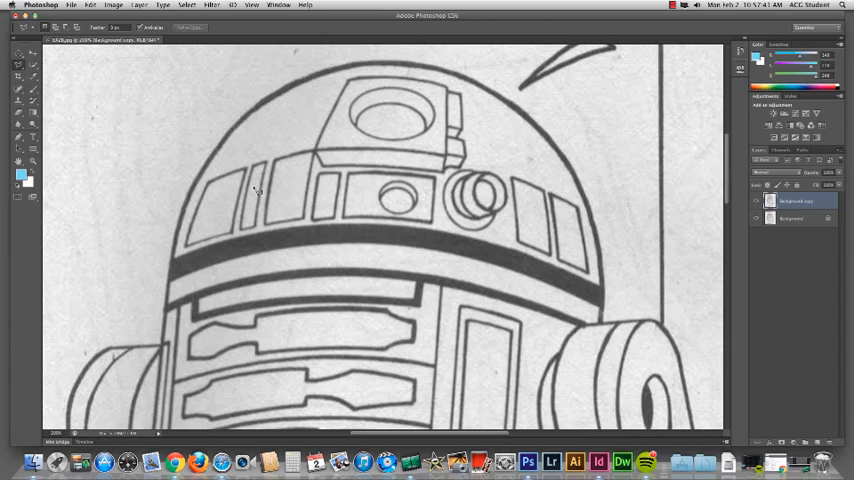
mouse_move(268, 212)
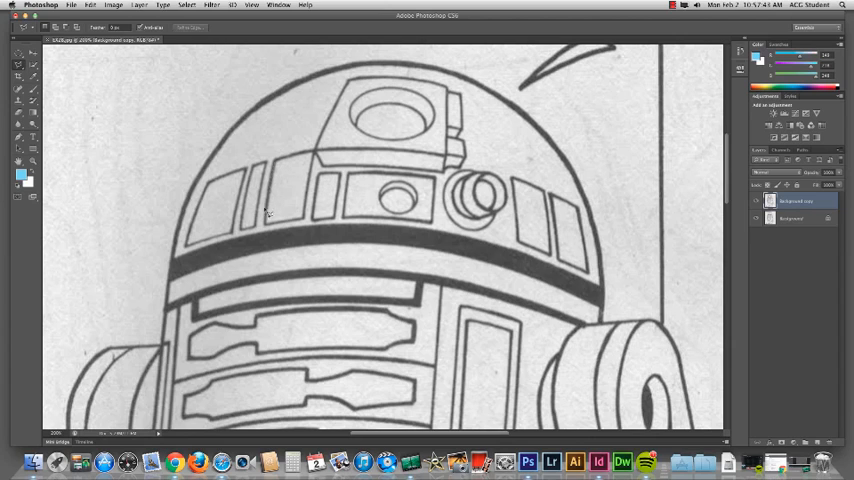
mouse_move(272, 230)
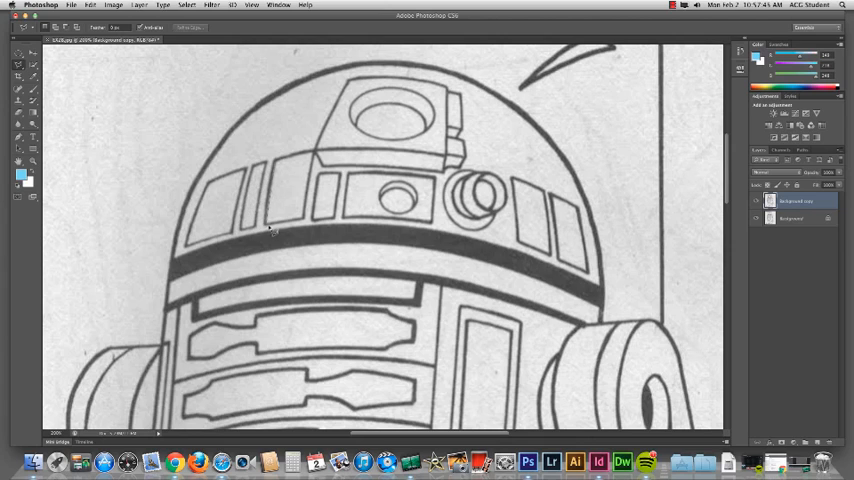
mouse_move(276, 228)
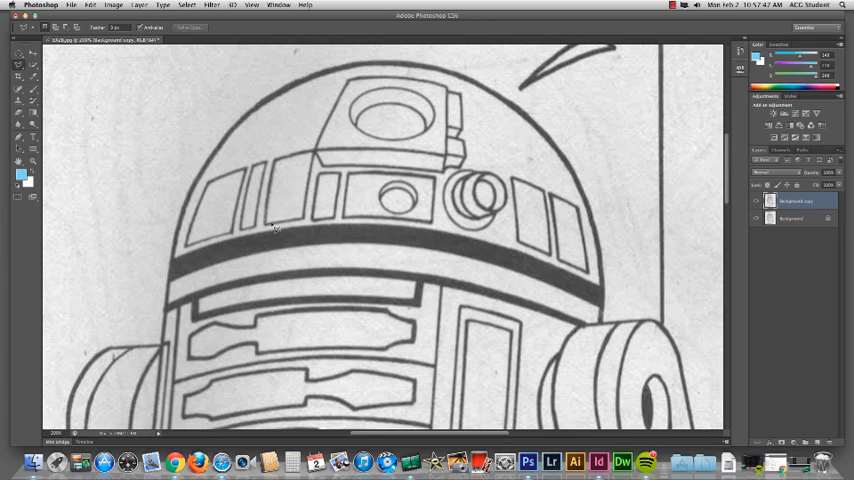
mouse_move(316, 156)
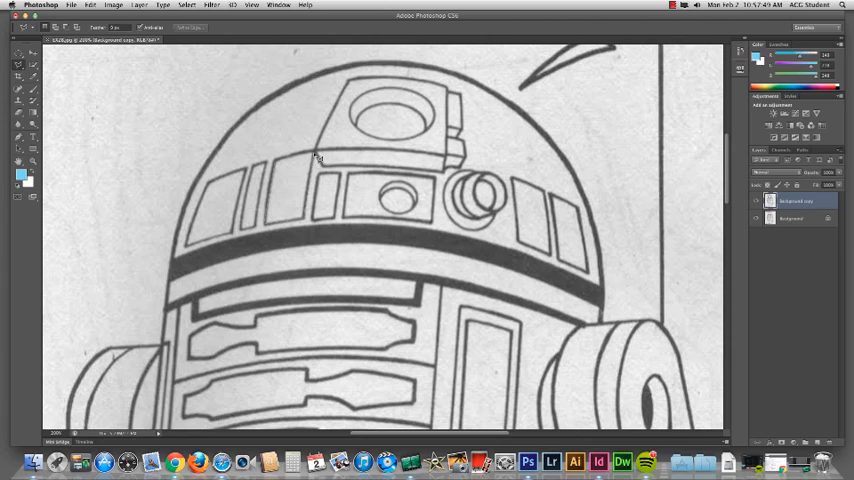
mouse_move(280, 164)
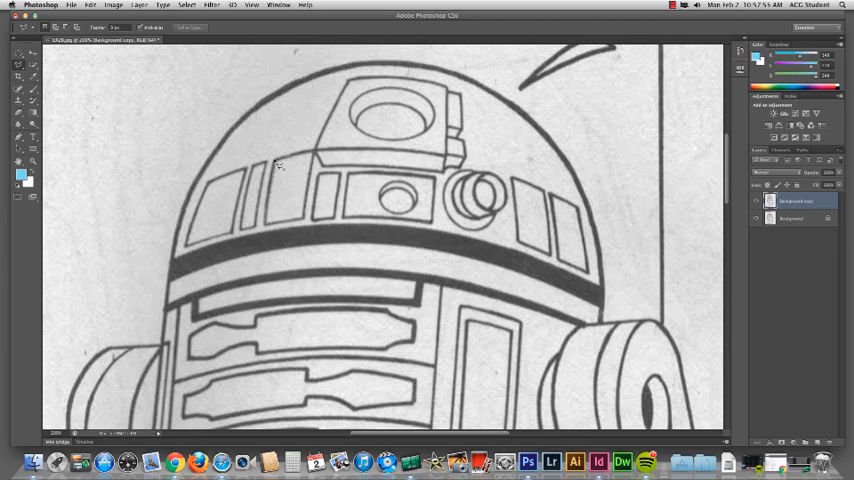
drag(280, 164, 310, 216)
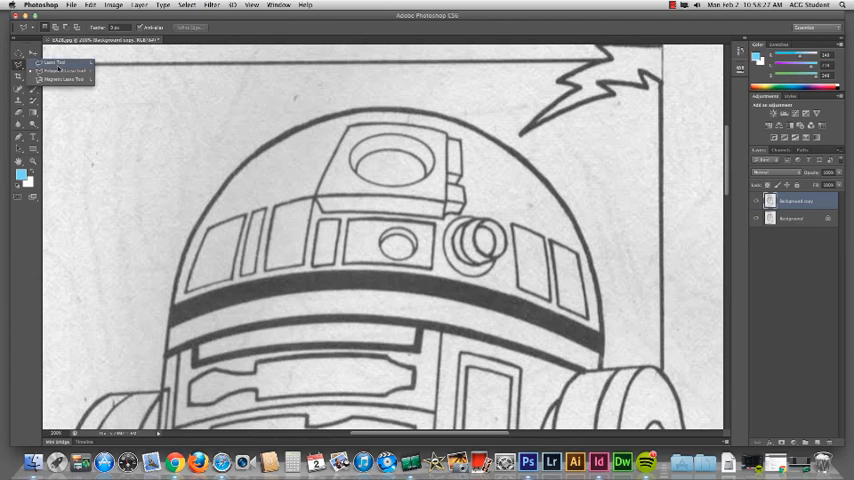
click(56, 62)
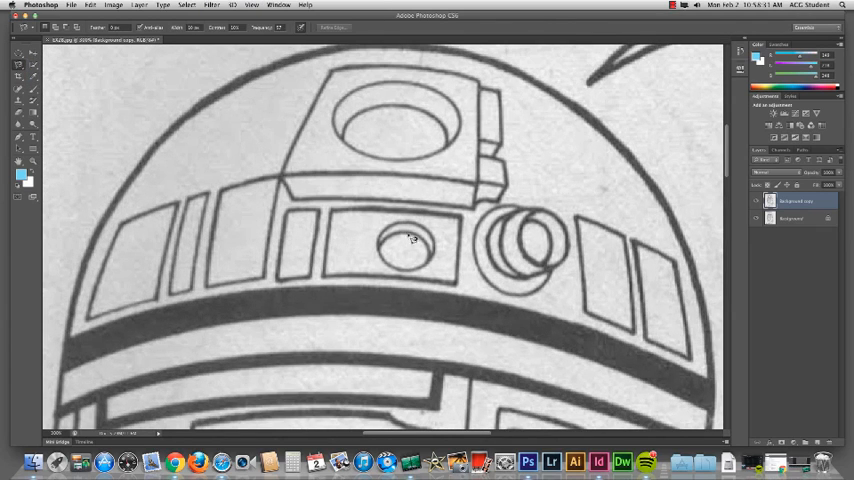
mouse_move(224, 200)
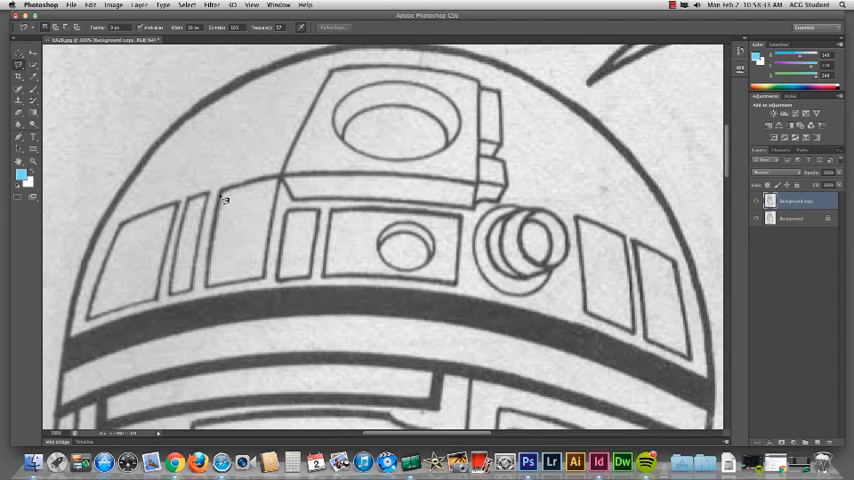
mouse_move(390, 244)
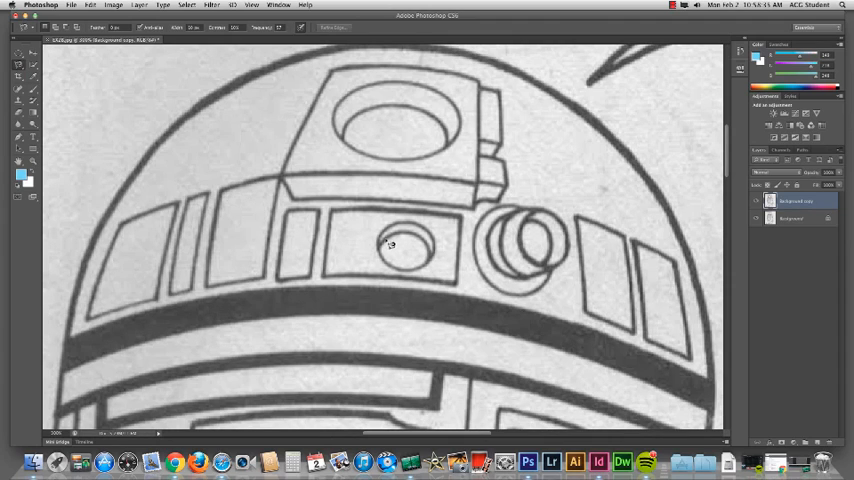
mouse_move(384, 256)
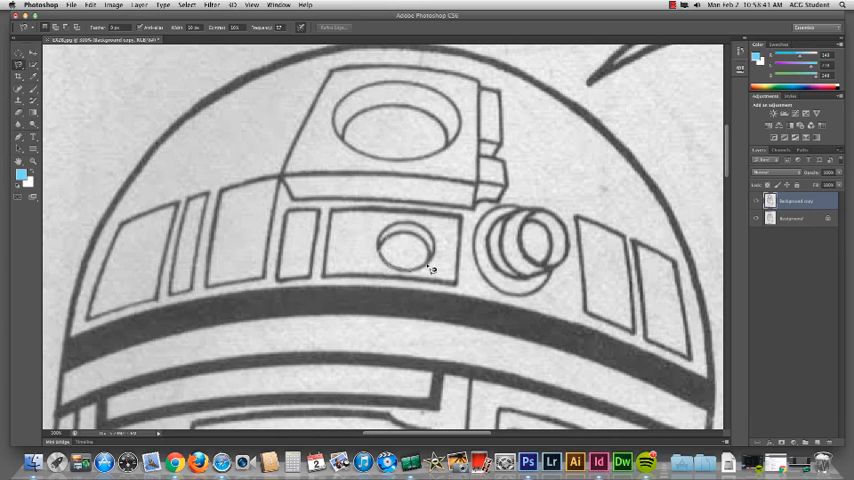
mouse_move(432, 246)
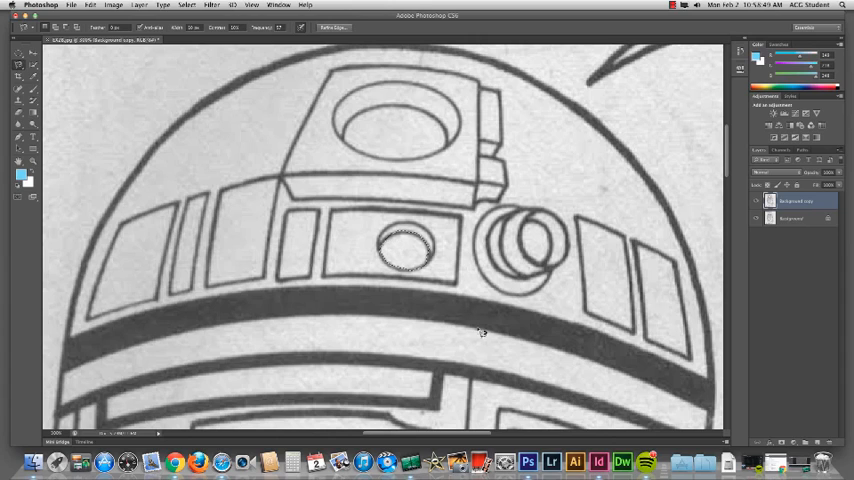
mouse_move(540, 240)
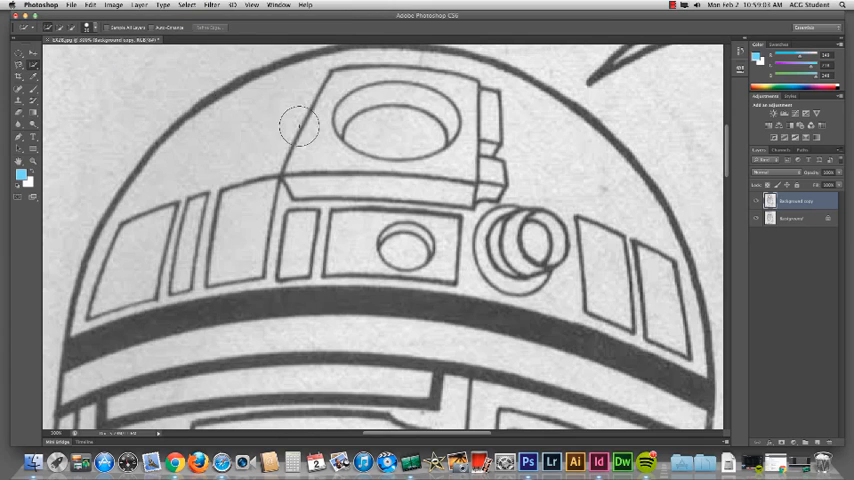
mouse_move(384, 136)
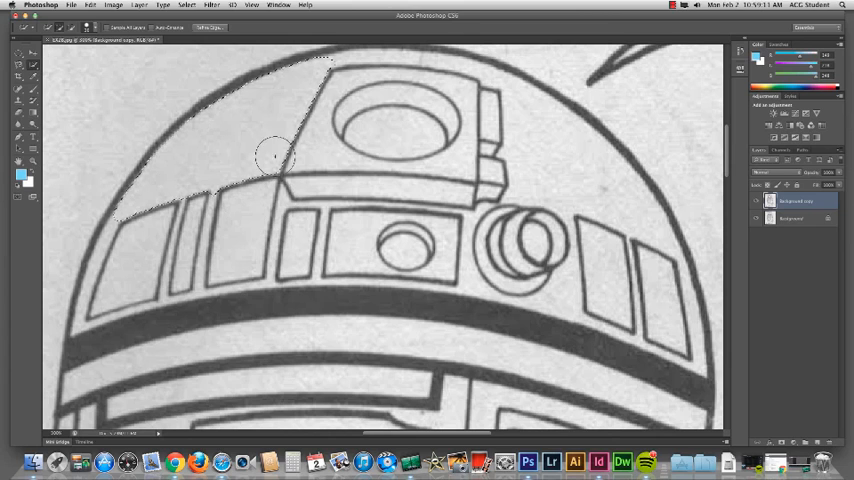
mouse_move(548, 164)
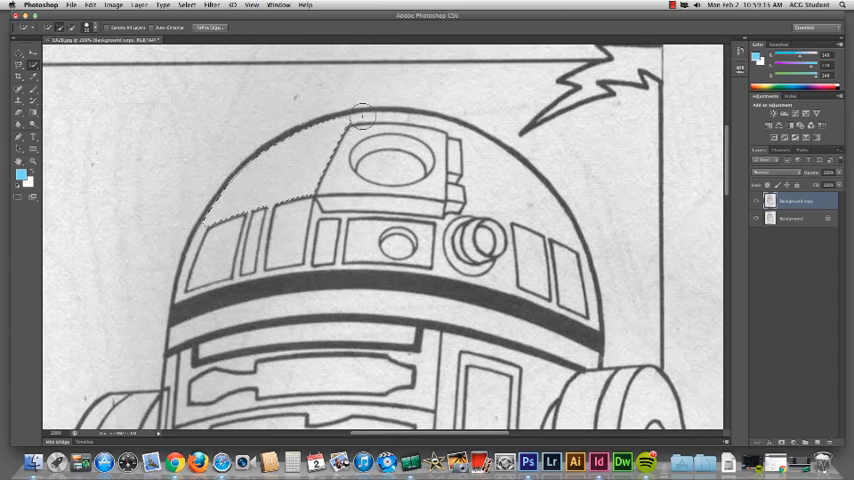
mouse_move(500, 200)
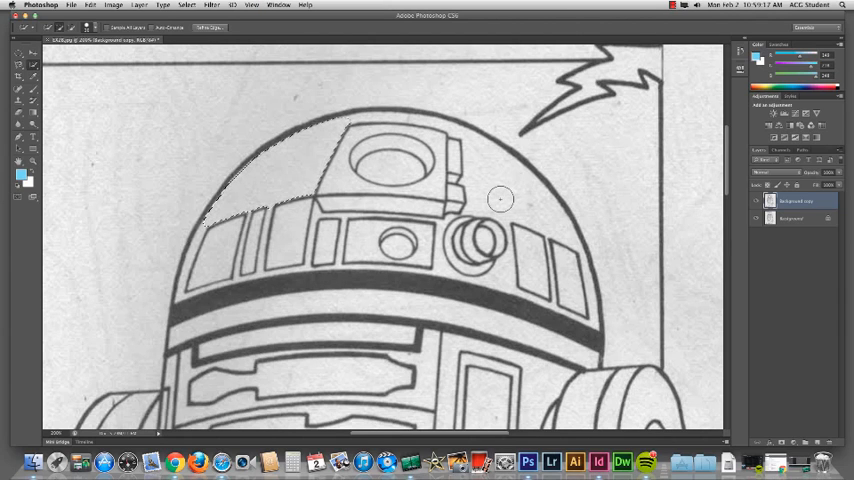
mouse_move(476, 166)
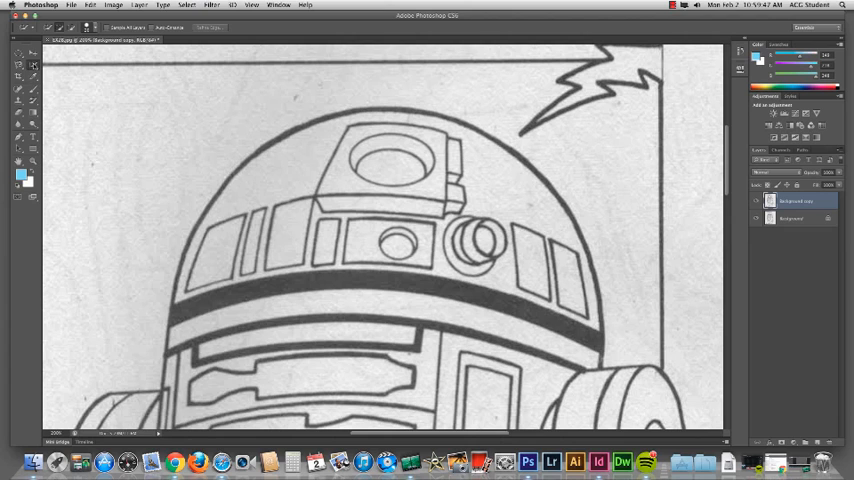
mouse_move(372, 336)
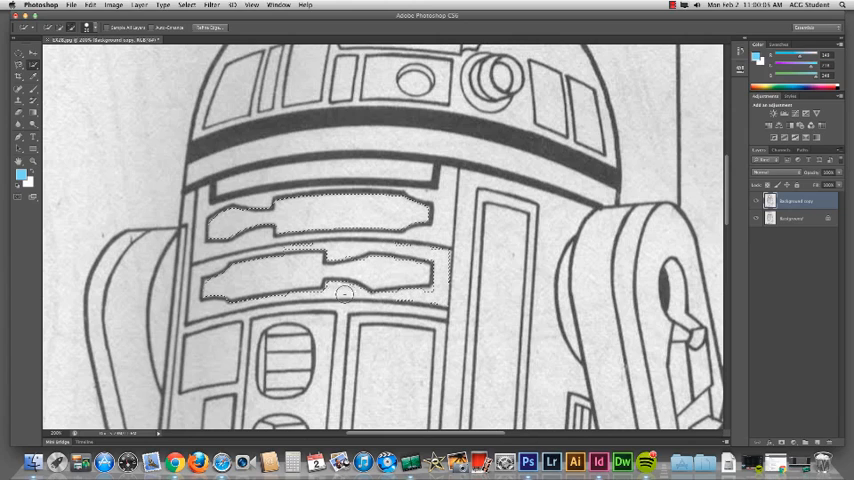
mouse_move(424, 296)
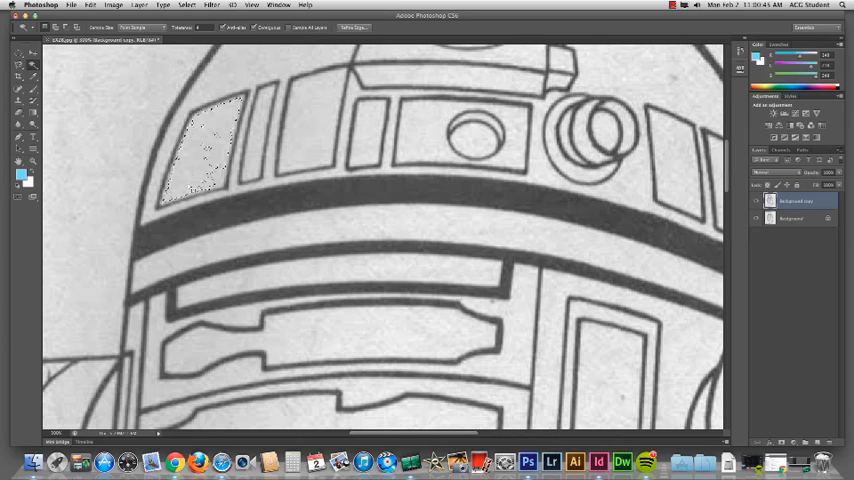
click(198, 28)
text(25)
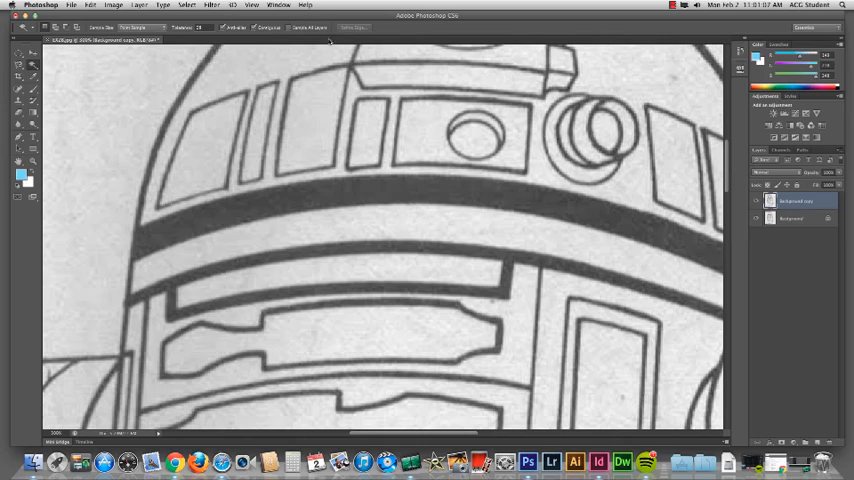
- Create a new empty layer above Background copy and fit the whole page on screen
click(812, 188)
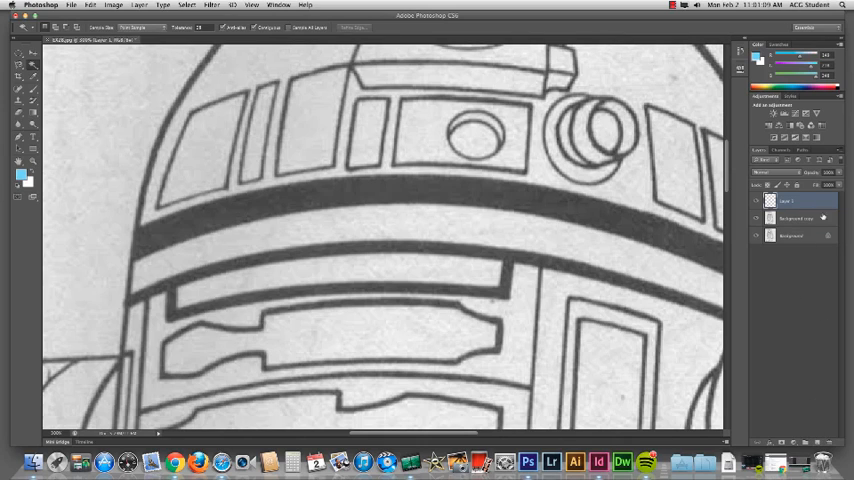
double_click(790, 200)
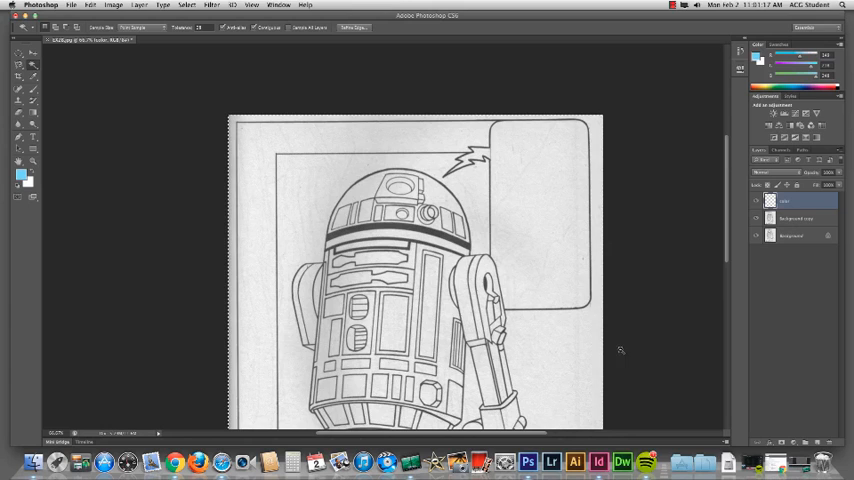
scroll(down, 3)
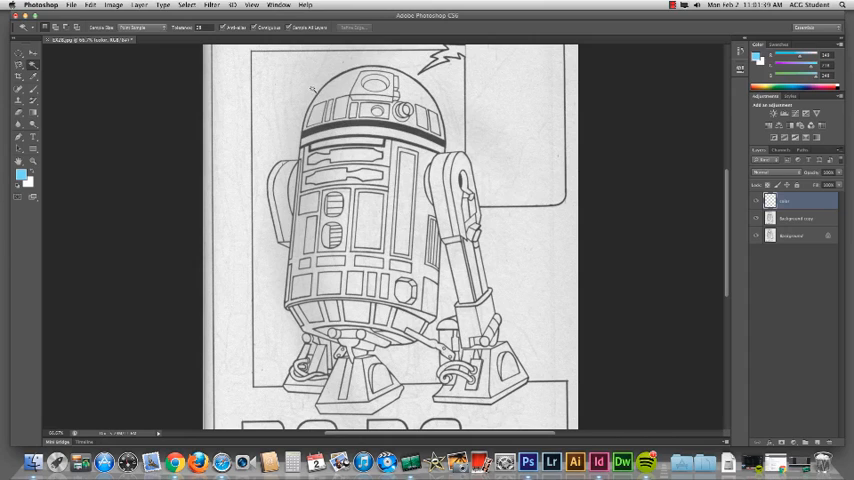
mouse_move(280, 92)
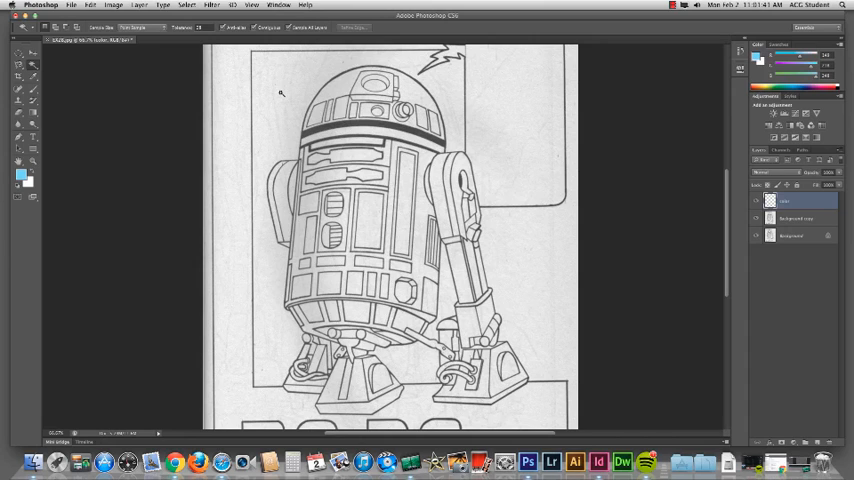
mouse_move(42, 76)
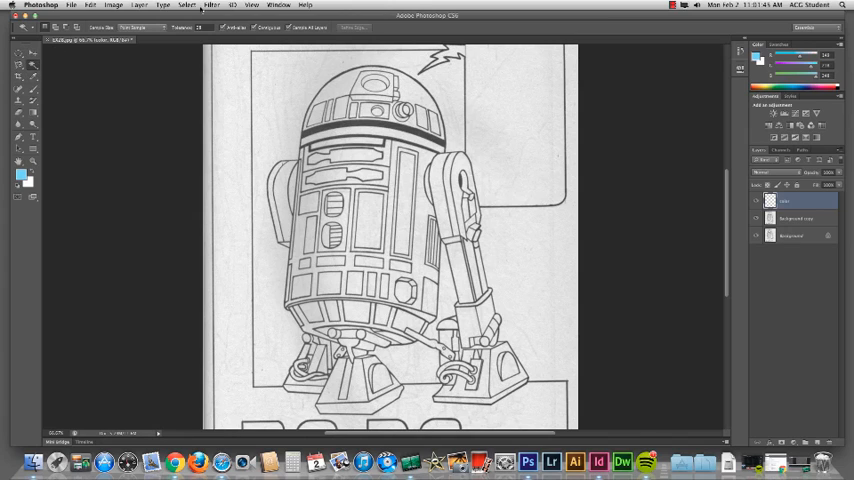
click(188, 4)
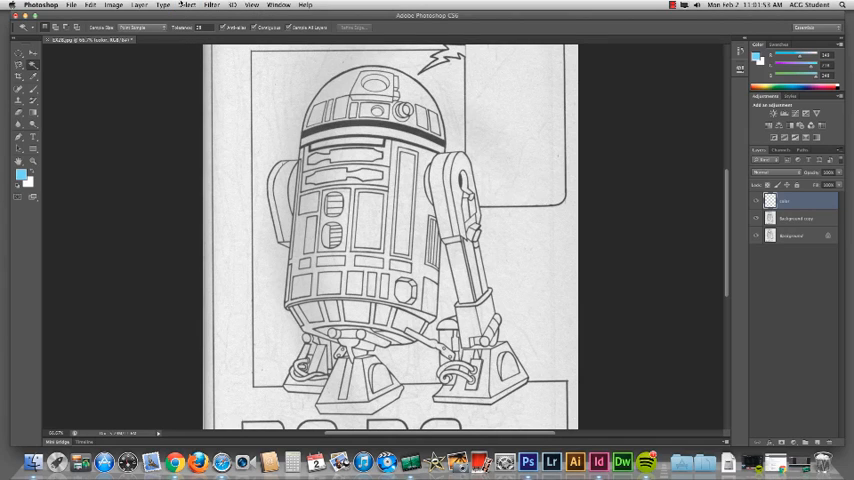
mouse_move(504, 132)
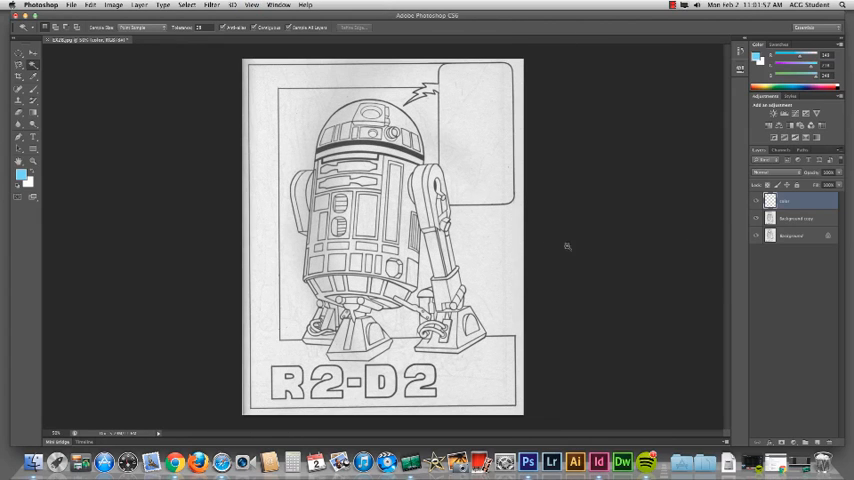
mouse_move(256, 100)
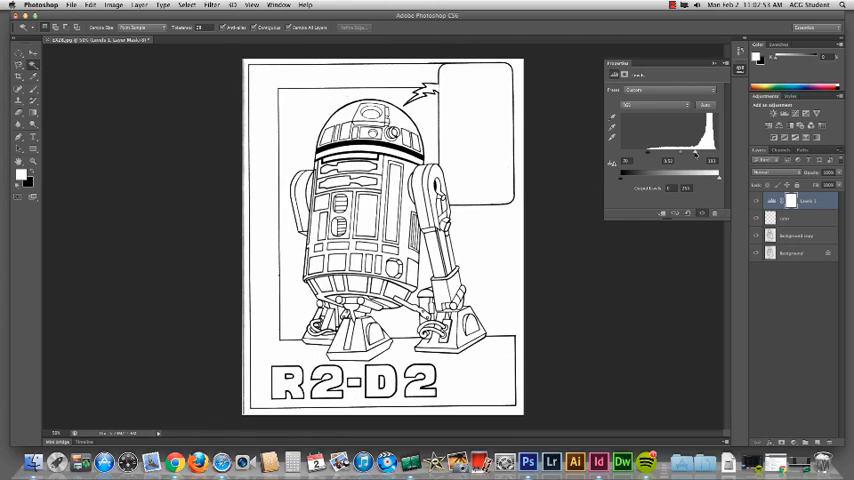
mouse_move(728, 132)
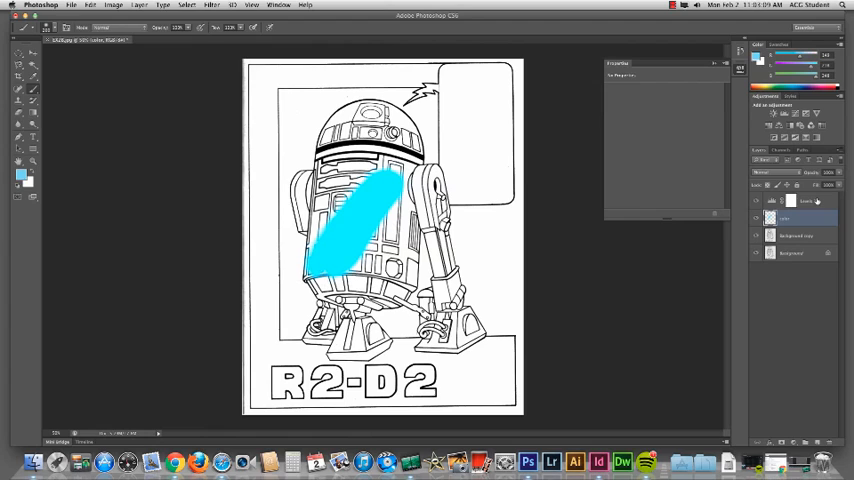
- Step back in History to remove the Levels adjustment and restore the grey R2-D2 scan
click(796, 218)
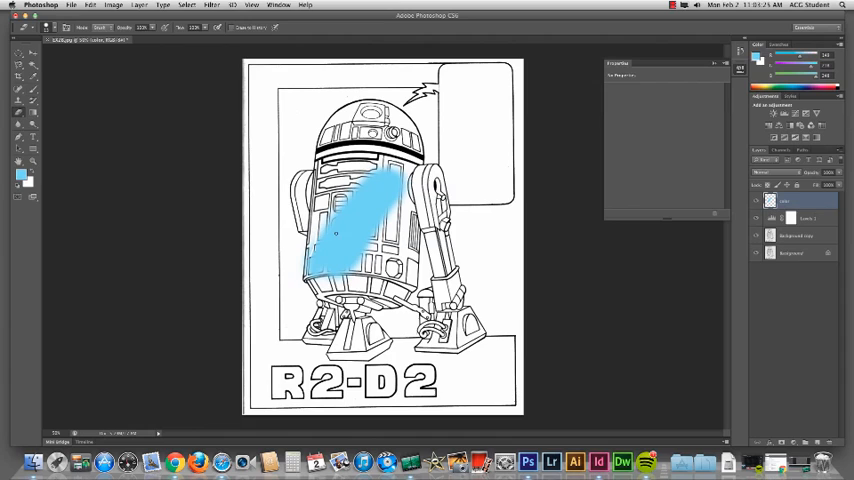
click(320, 244)
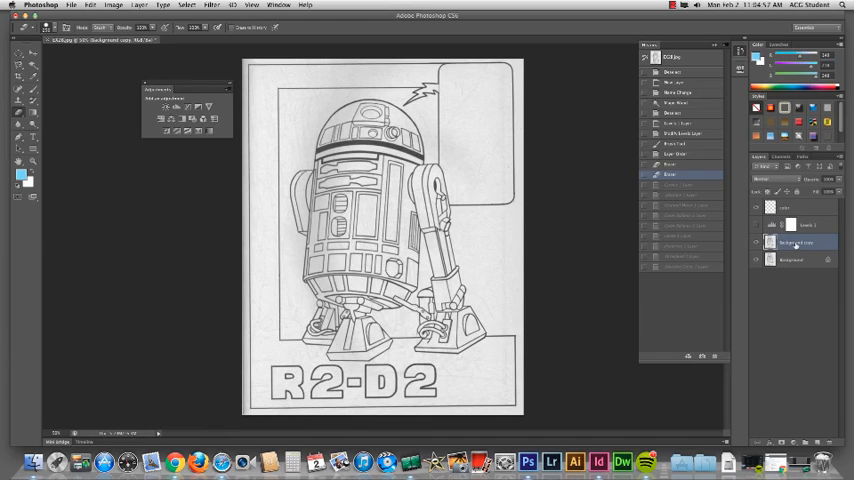
- Apply Image > Adjustments > Levels directly to the scan for crisp black-on-white lines
click(138, 4)
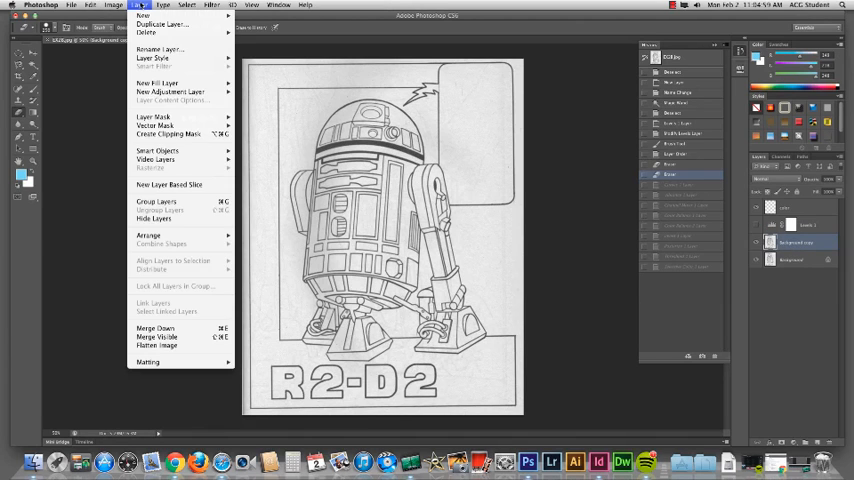
click(112, 4)
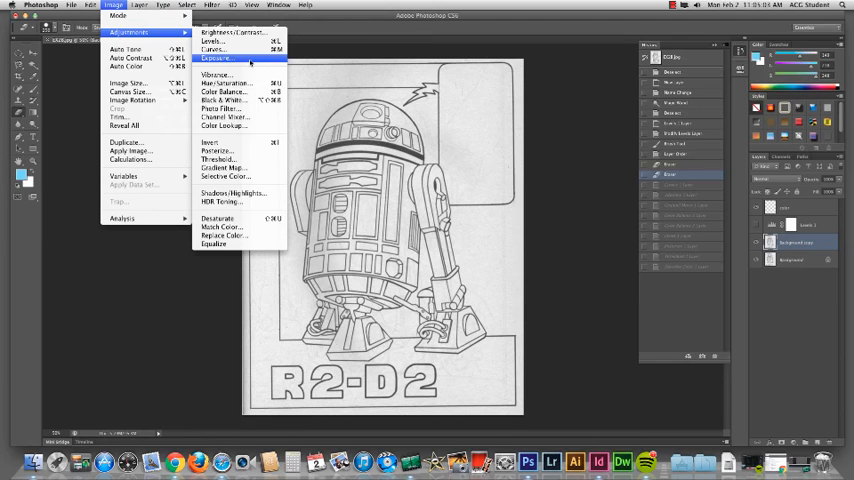
click(212, 40)
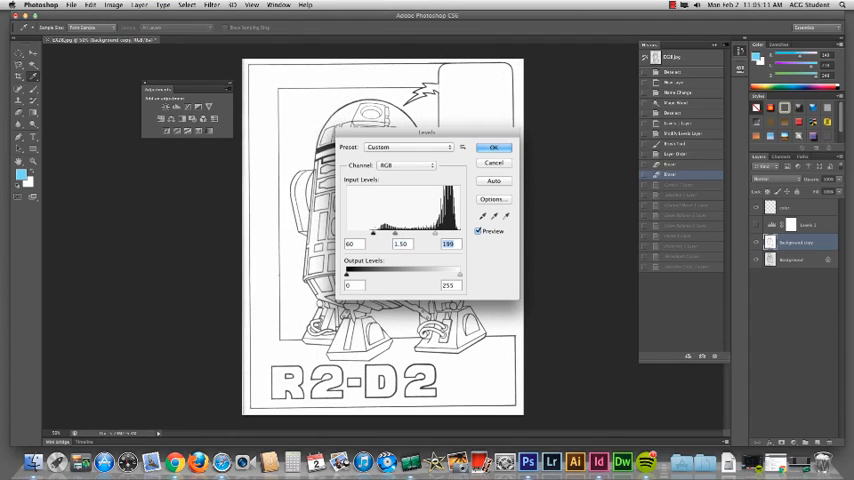
click(494, 148)
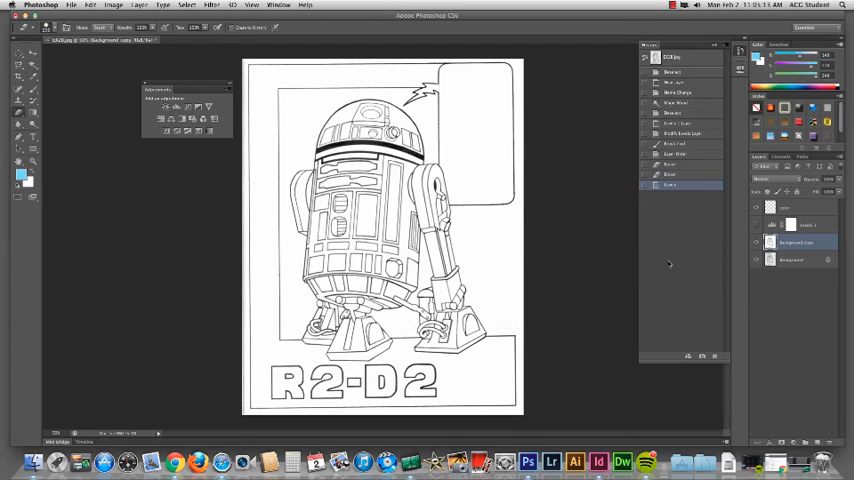